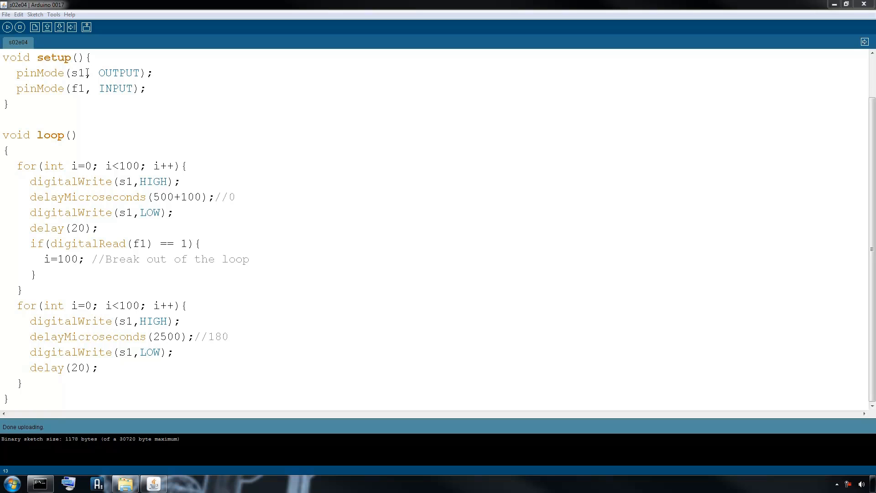
Save the servo sketch as a new copy named s02e05
click(6, 14)
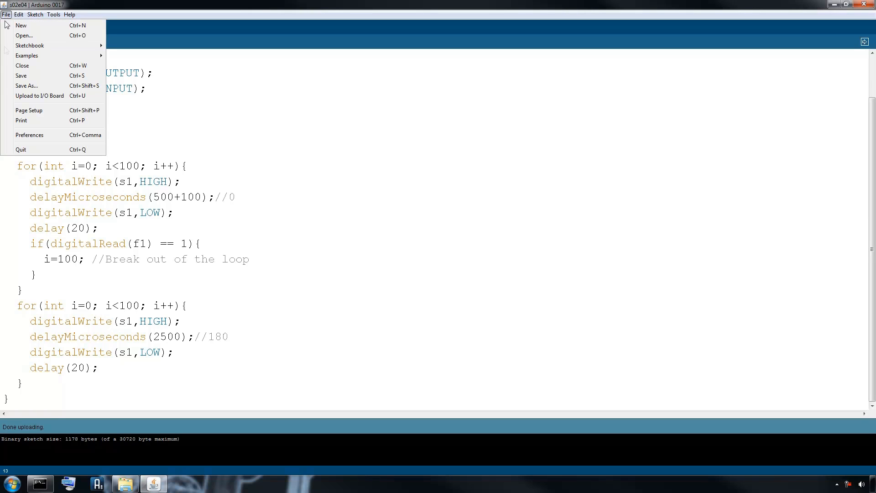
click(25, 86)
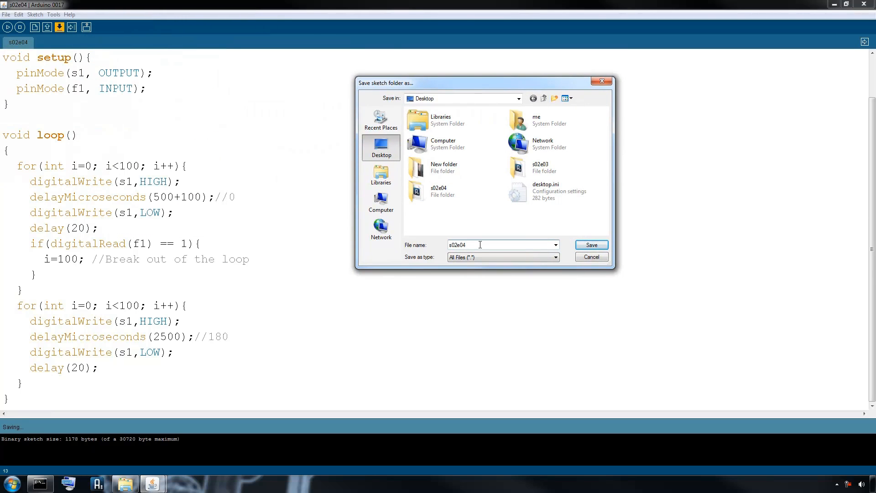
click(590, 244)
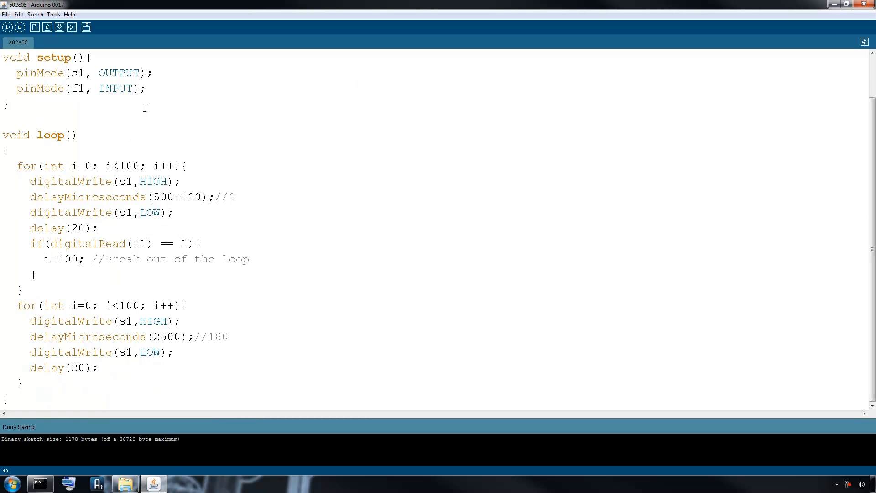
Declare servo pin variables (int s1 = 7; etc.) and configure s3 as an output in setup
text(int s1 = 7;)
text(int f1 = 2;)
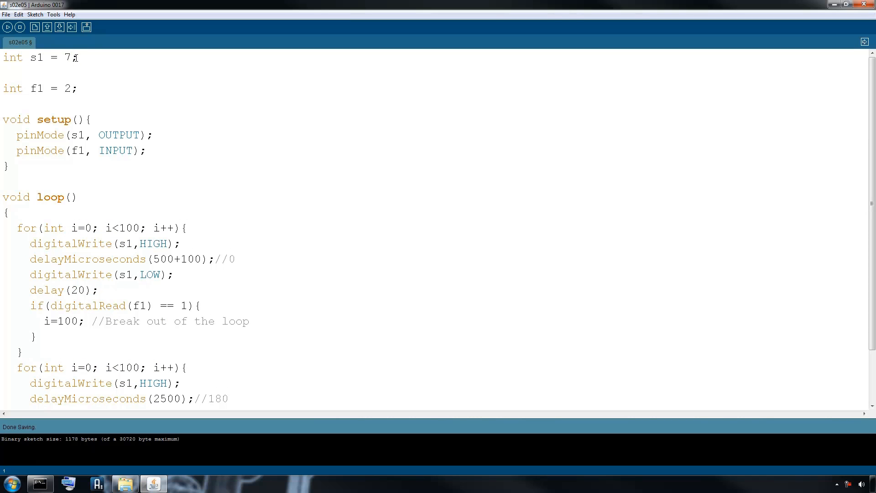
text(5)
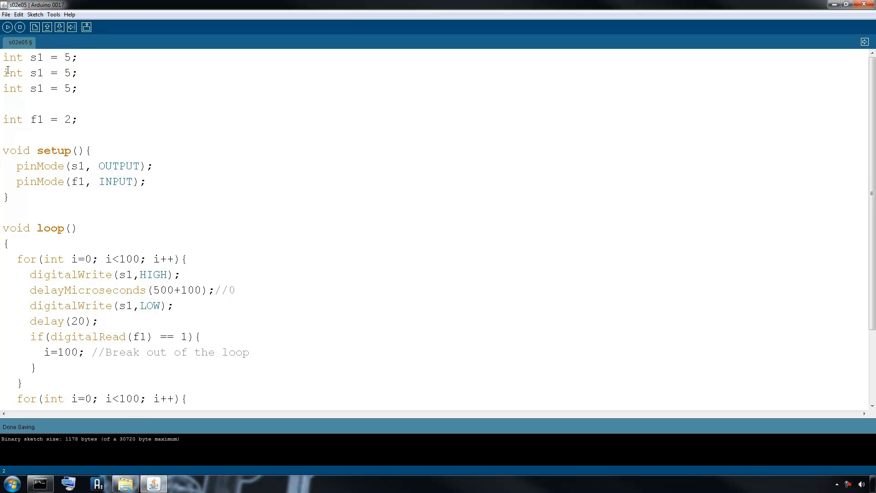
text(7)
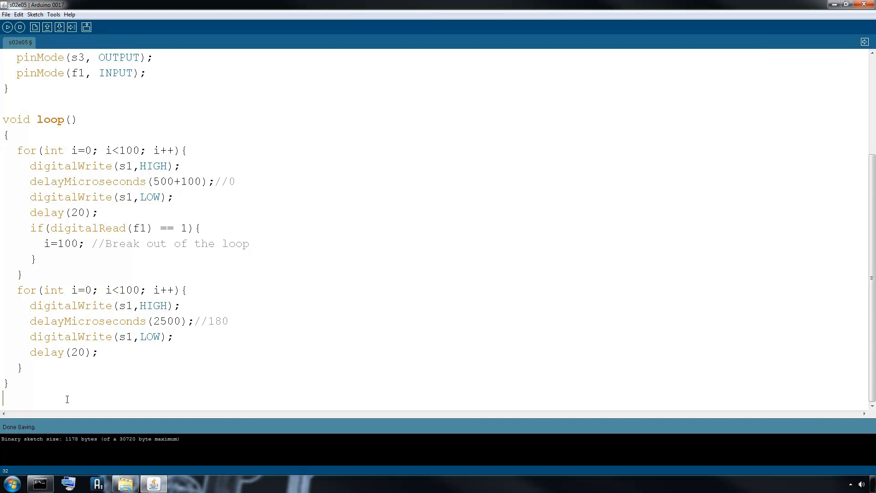
Write the header int delayServo(float angle) below loop()
text(int)
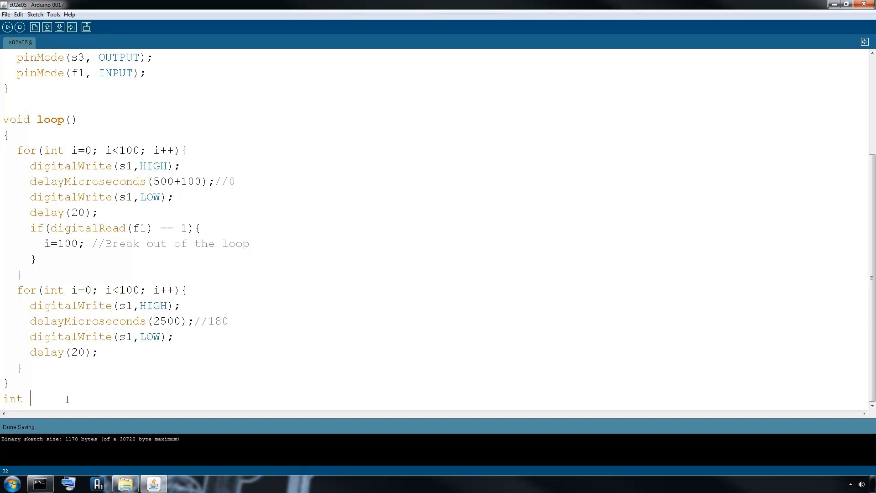
text(del)
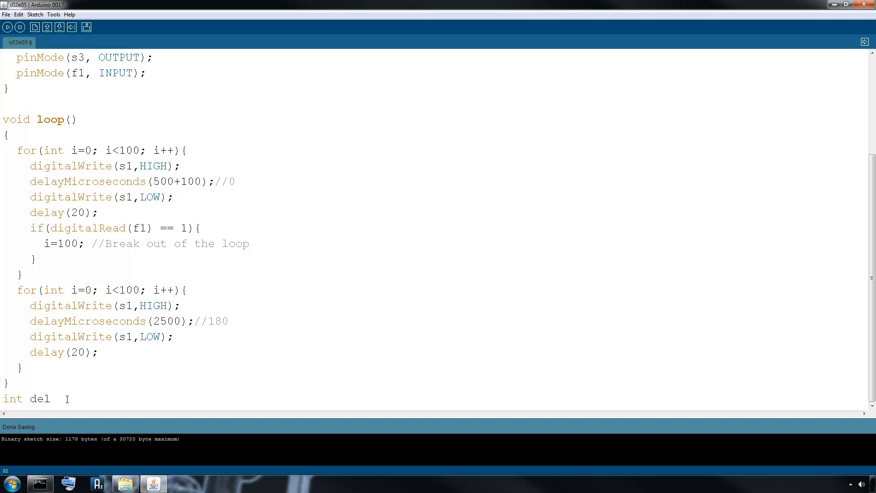
text(ay$er)
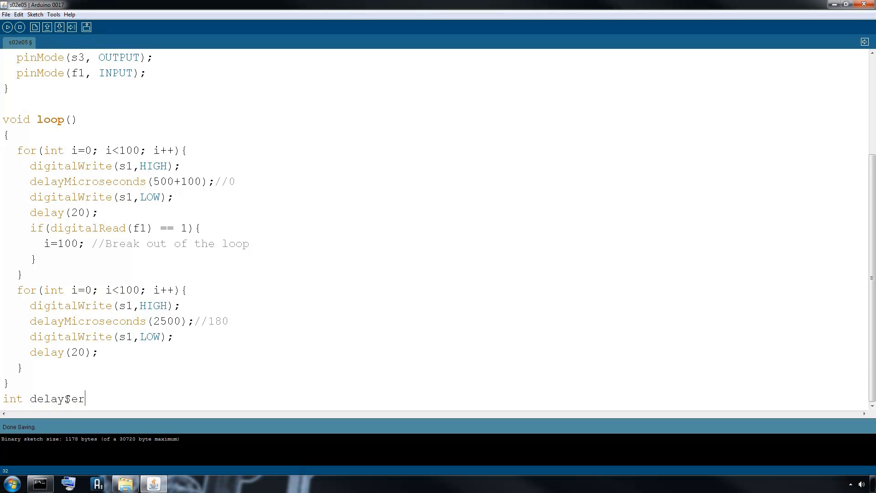
text(vo)
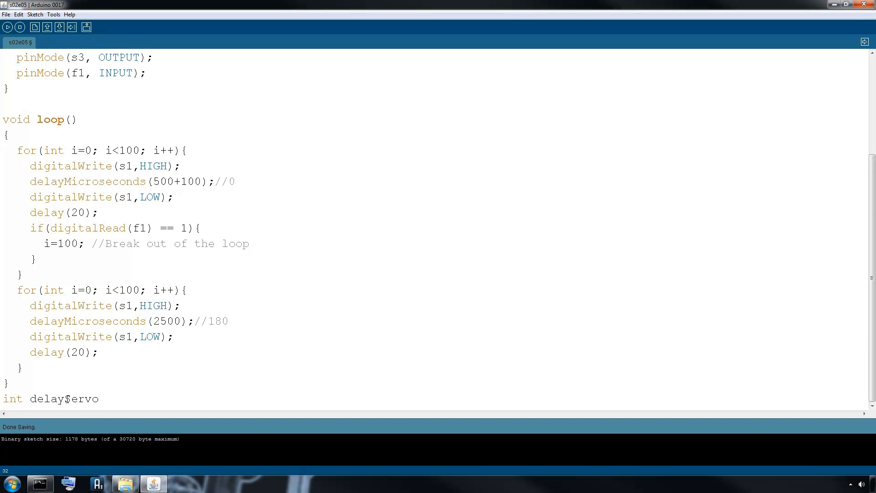
text(()
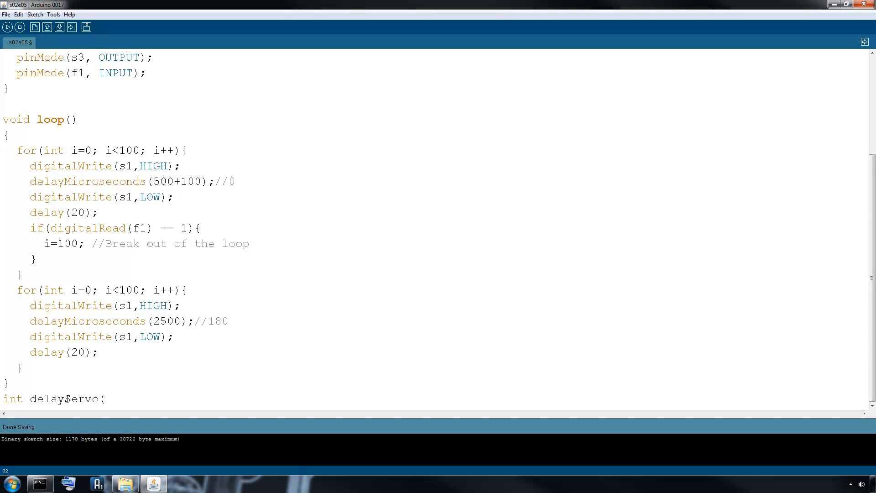
text(float)
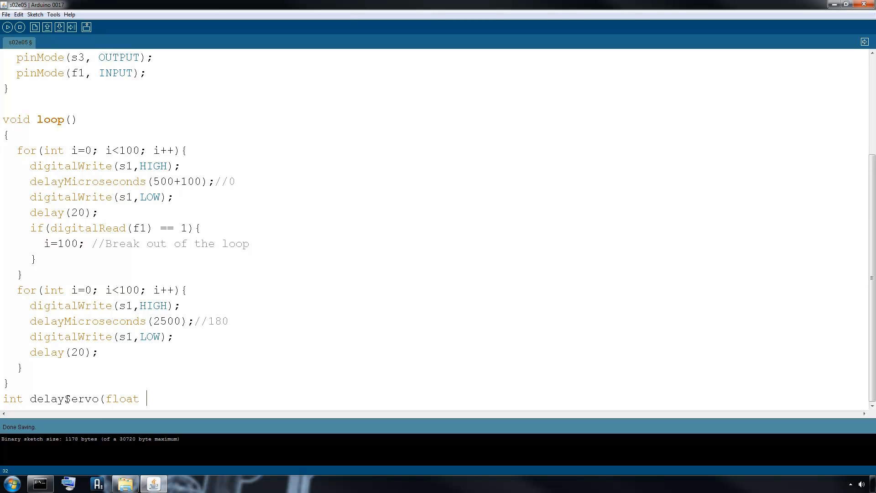
text(angle){)
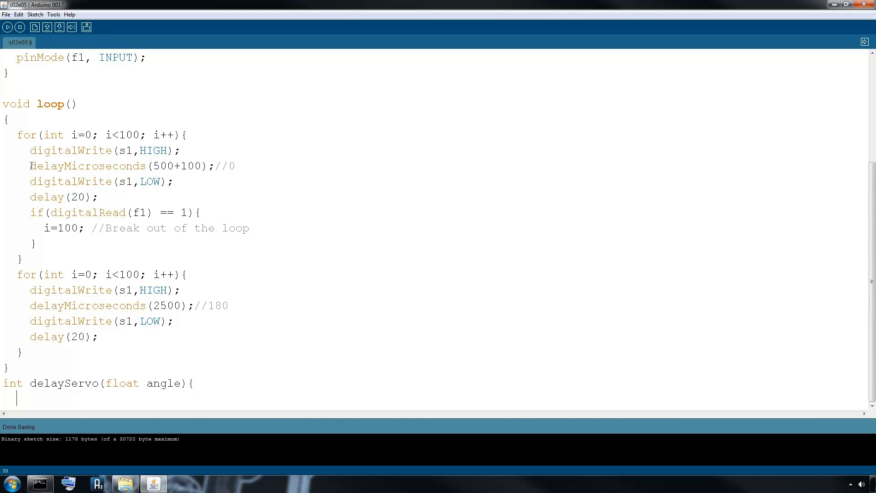
Give delayServo a body with delayMicroseconds(500+100);
drag(30, 166, 214, 166)
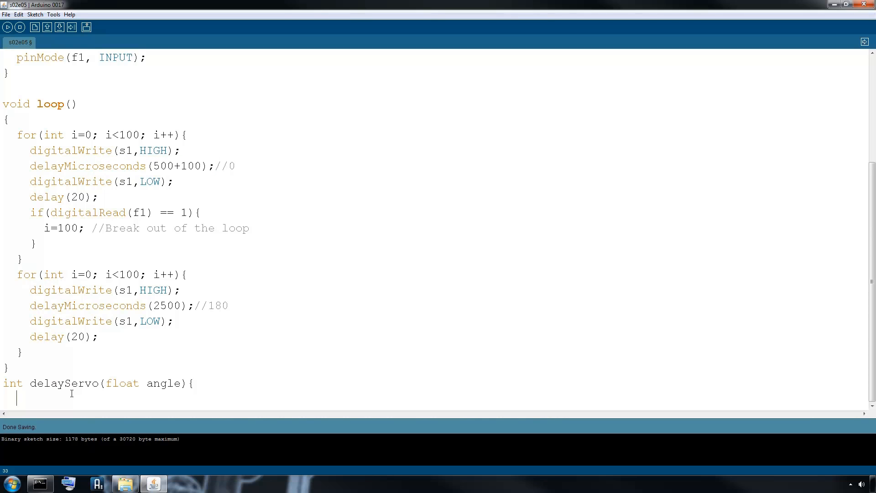
text(delayMicroseconds(500+100);)
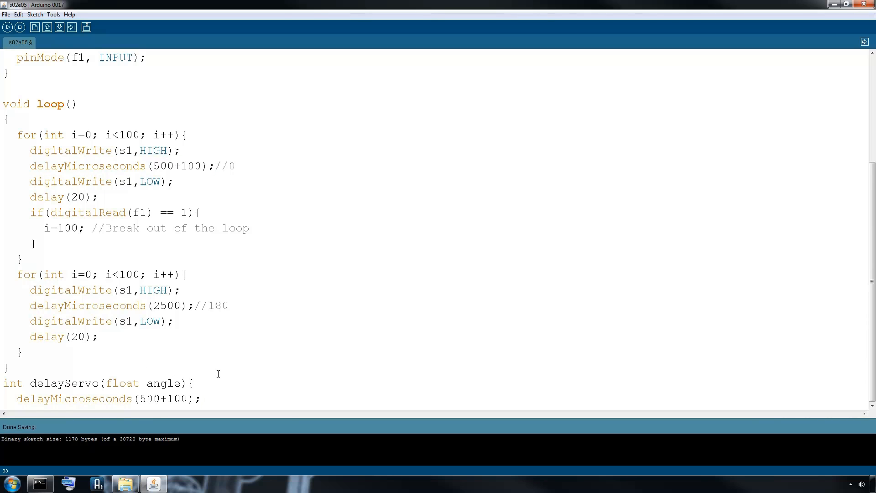
scroll(down, 3)
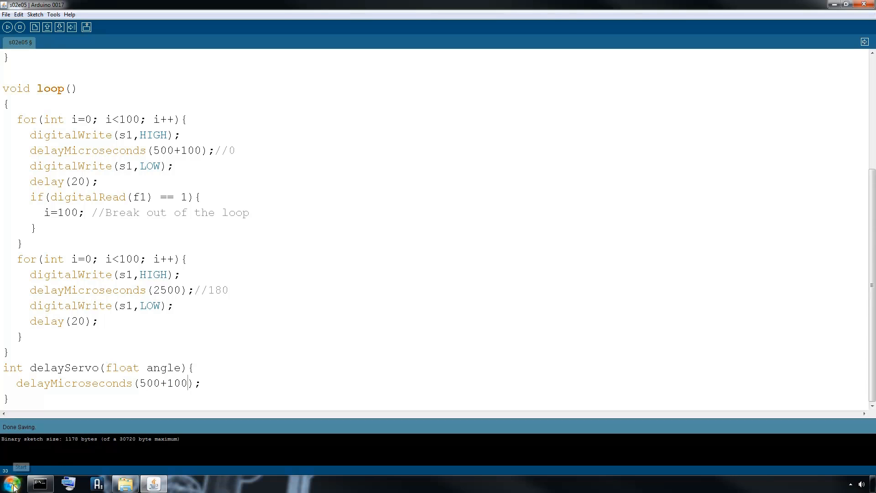
mouse_move(232, 368)
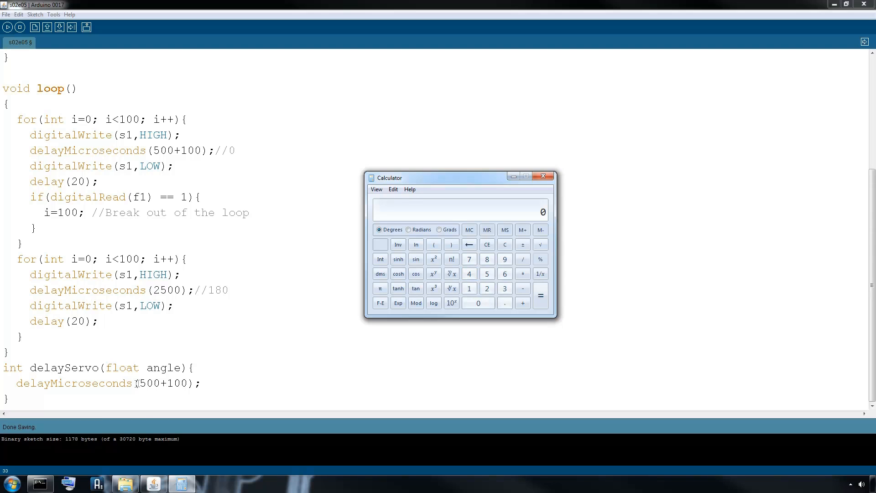
In Calculator, compute the pulse range 2500 − 600 = 1900
double_click(162, 367)
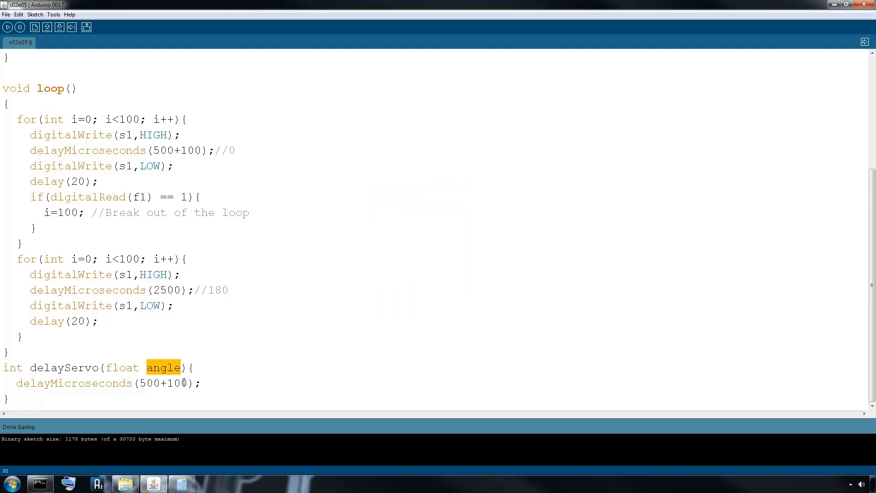
click(188, 382)
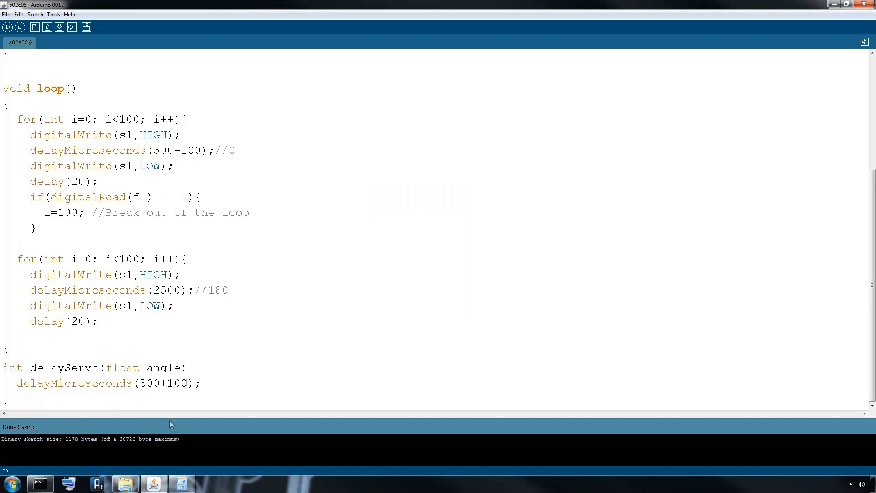
click(181, 483)
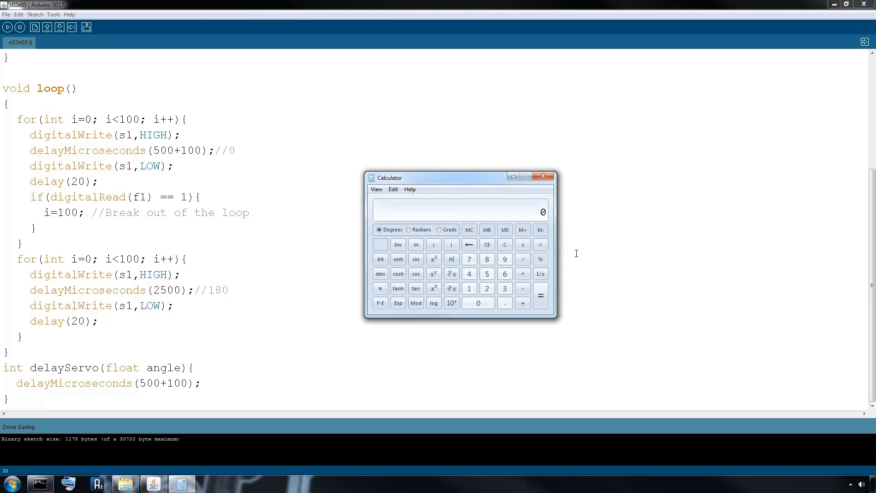
click(487, 289)
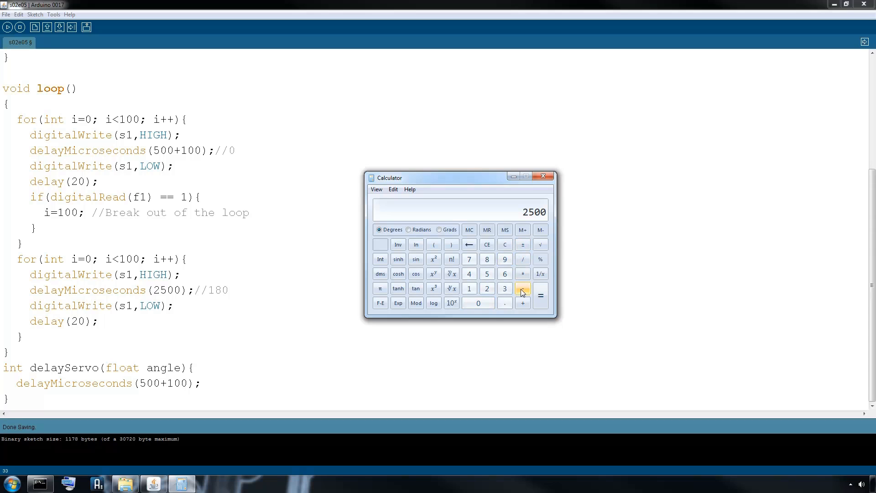
click(522, 288)
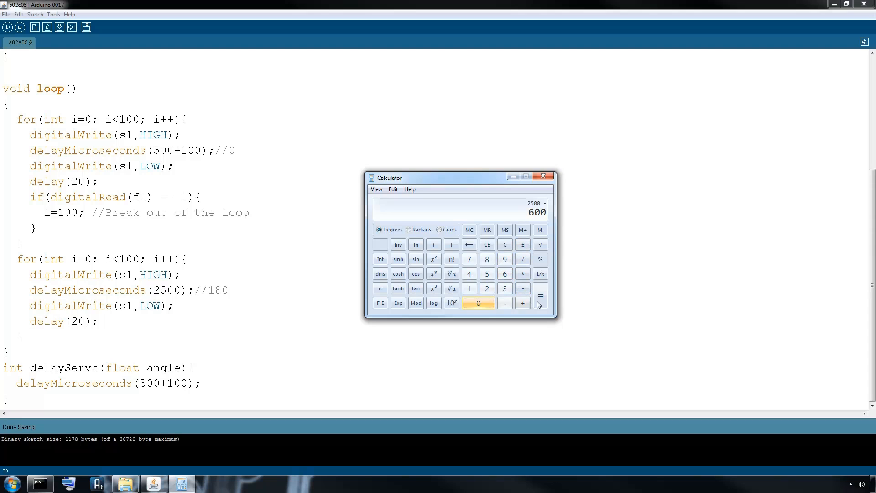
click(539, 296)
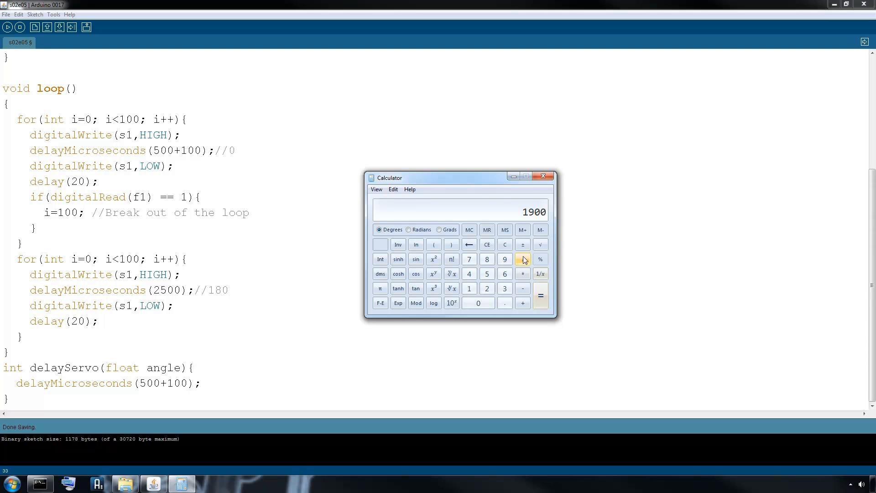
Divide 1900 by 180 to get about 10.56 per degree, then put Calculator away
click(522, 258)
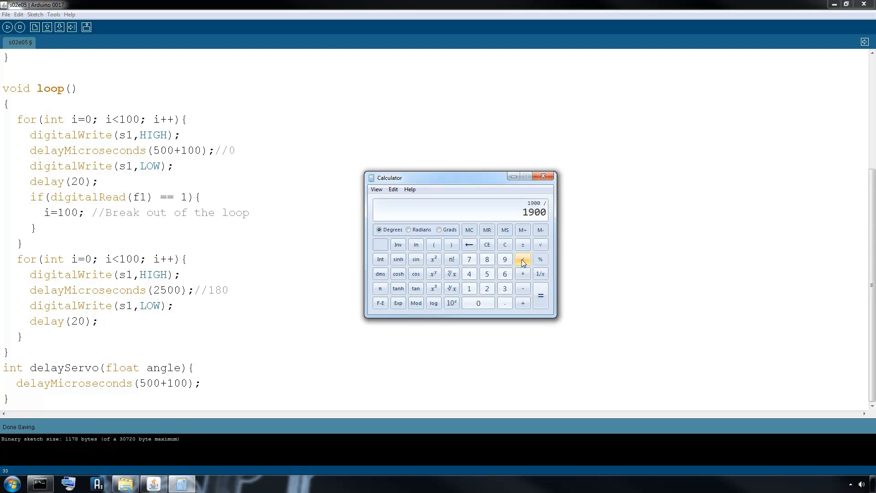
click(469, 289)
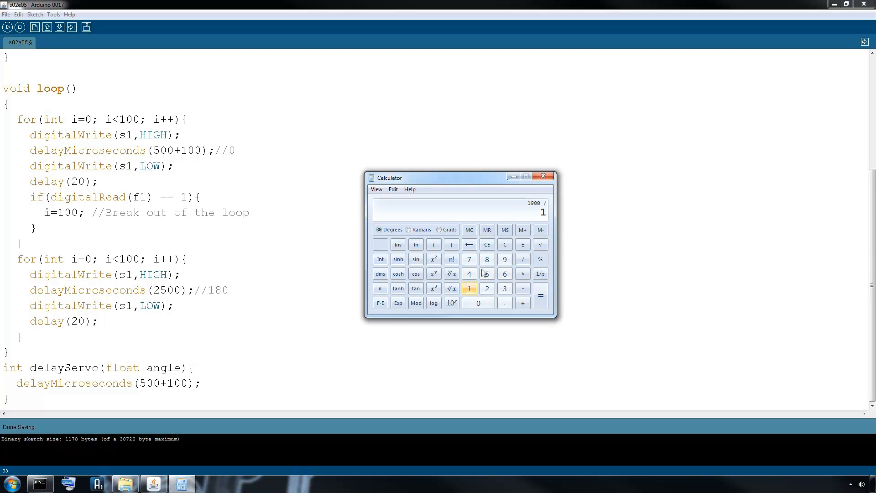
click(540, 295)
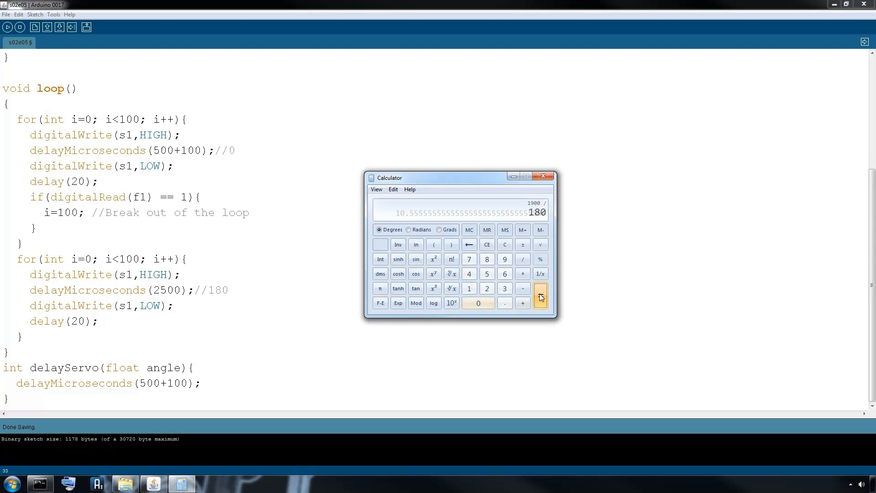
click(541, 288)
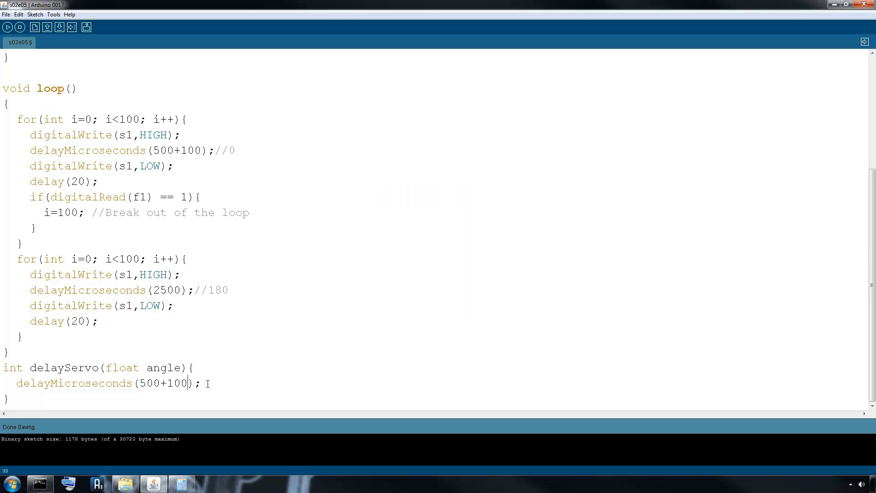
Complete the delay as delayMicroseconds(500+100+(angle*10.5))
text(+)
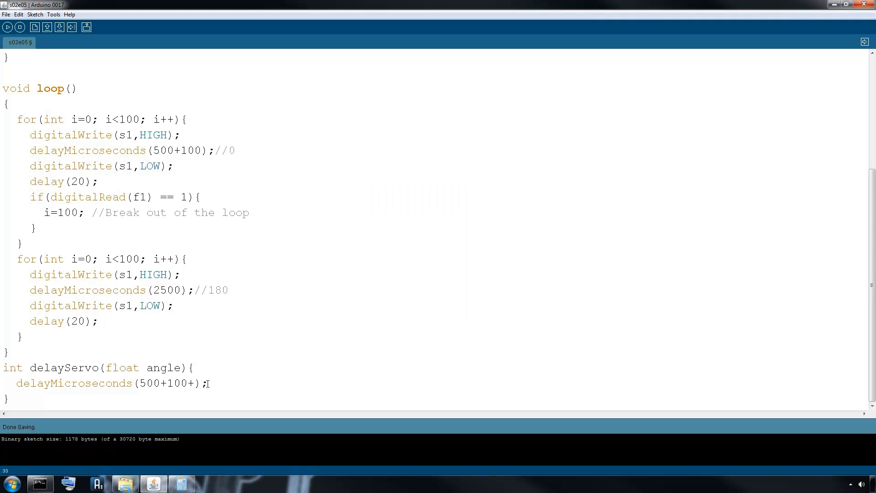
double_click(163, 366)
text(()
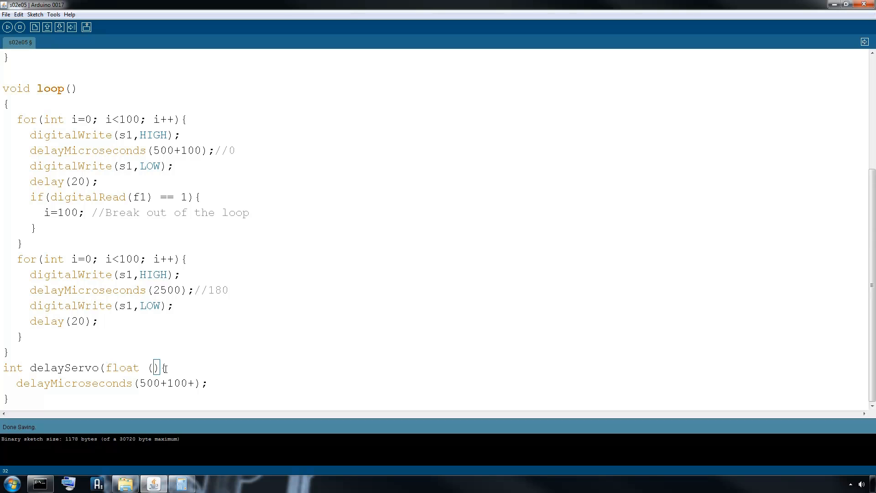
text(angle)
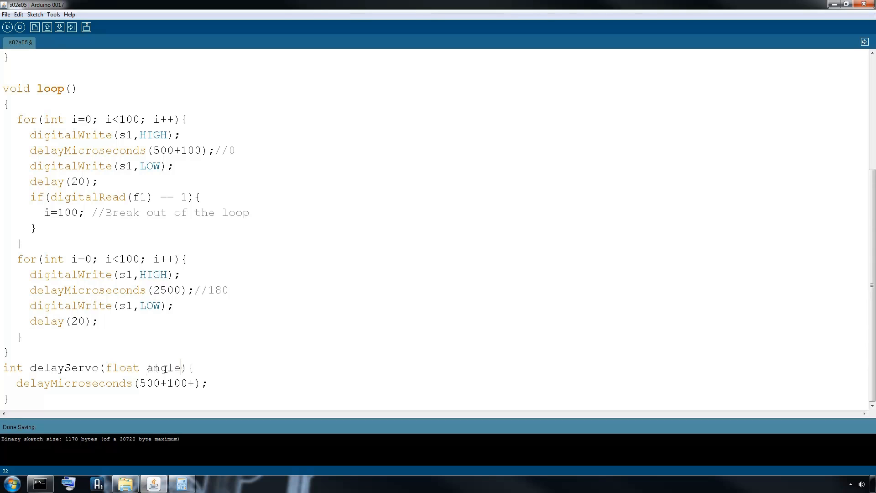
text((angle)
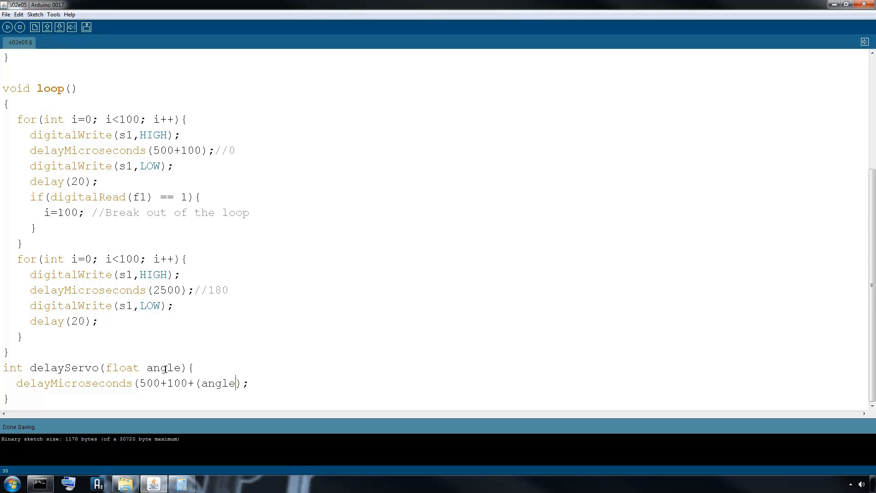
text(*)
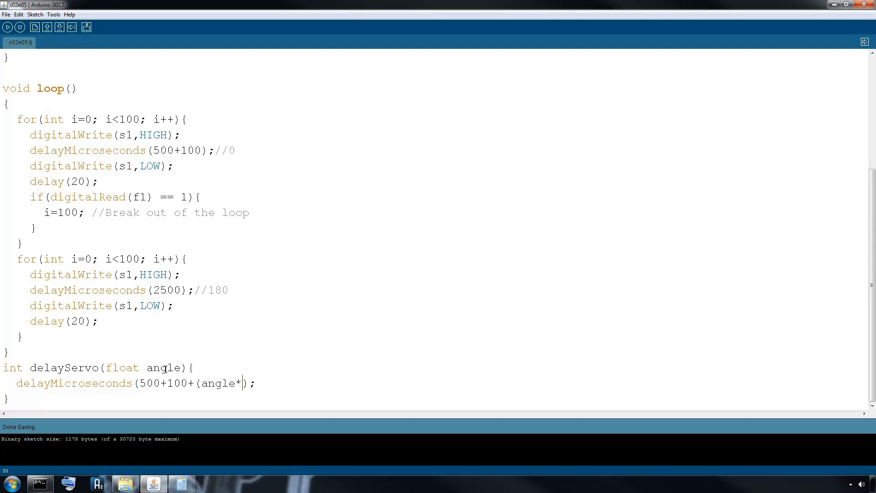
text(10.5)
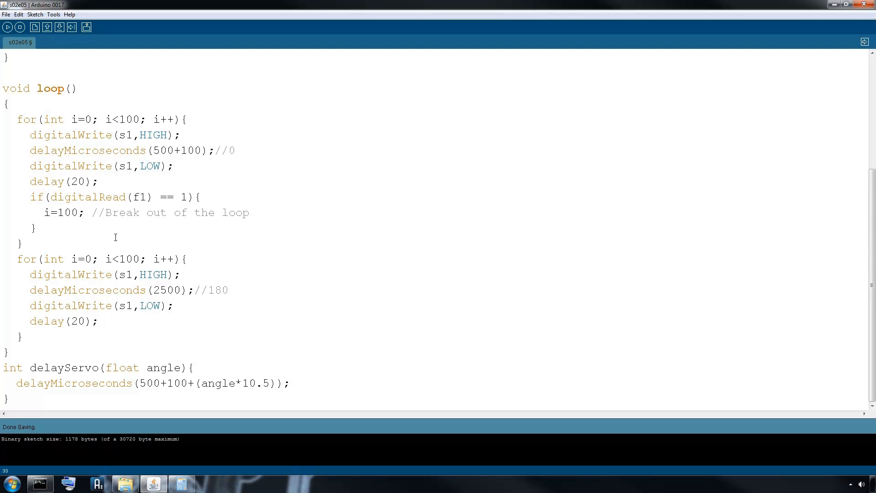
click(104, 367)
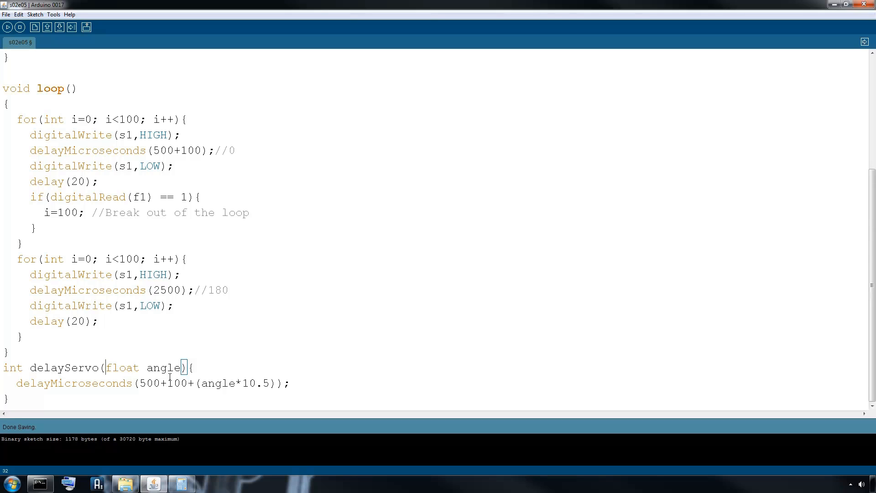
Add an int servo parameter to delayServo and wrap the delay with digitalWrite(servo,HIGH/LOW)
text(int servo,)
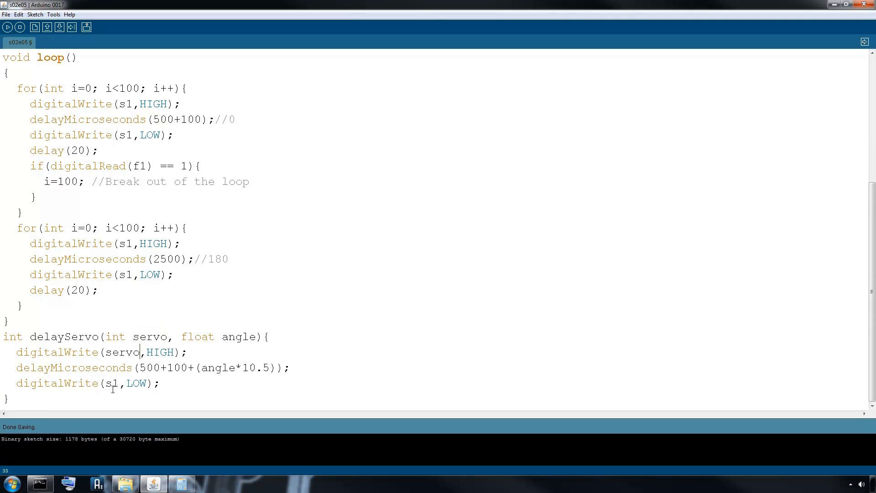
text(servo)
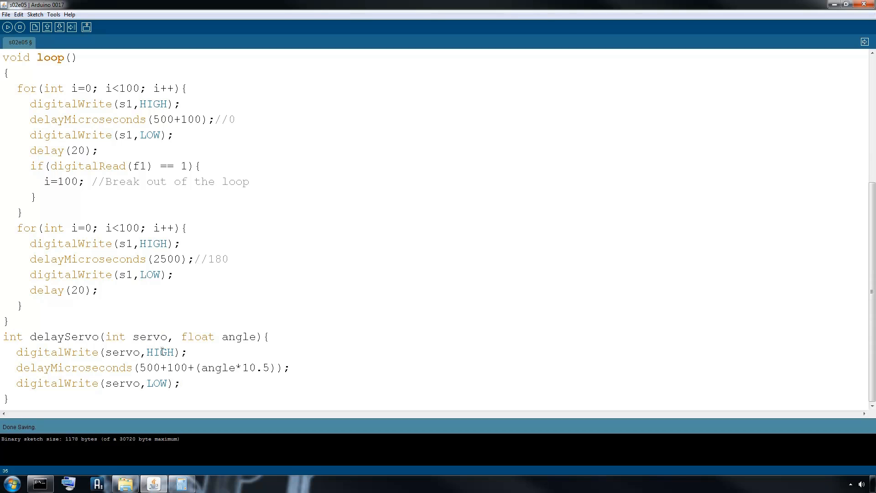
double_click(63, 337)
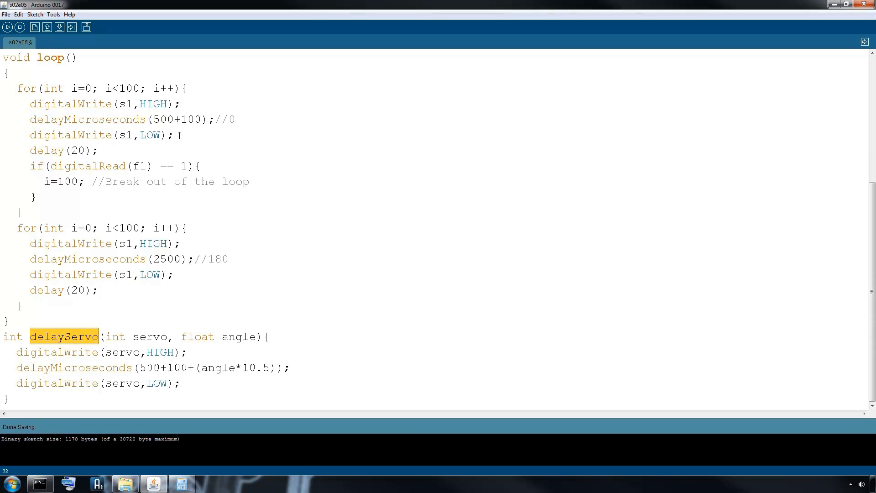
drag(29, 103, 174, 135)
text(delayServo(s)
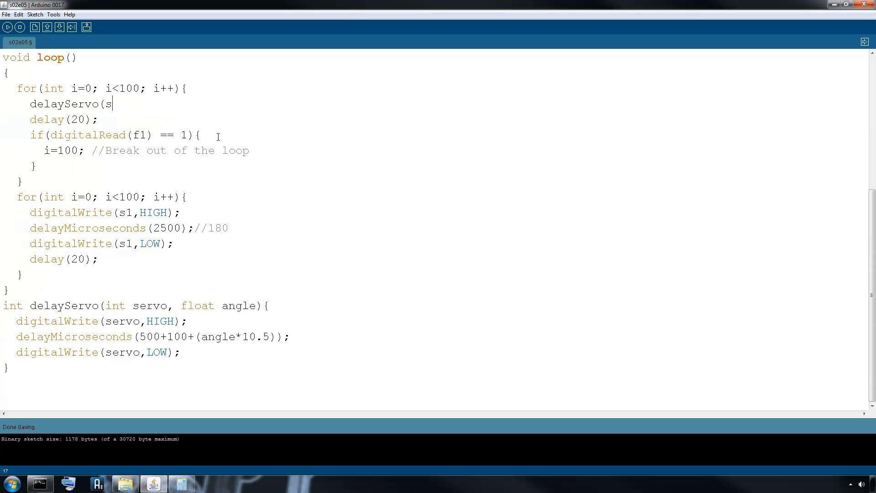
Replace the first loop's pulse code with delayServo(s1,0), (s2,0), (s3,0)
text(1,0))
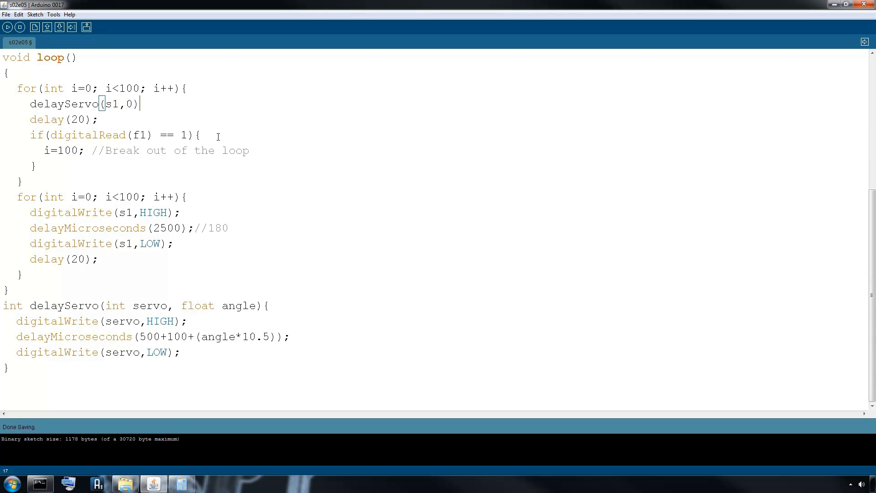
text(;)
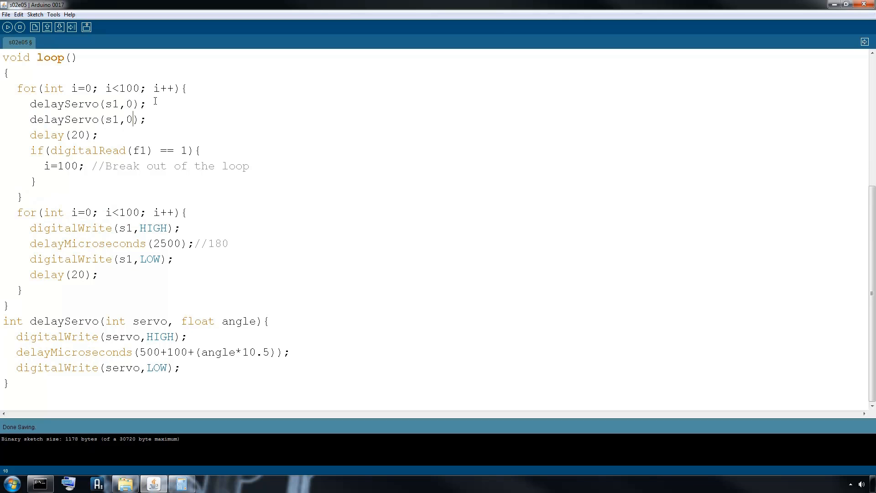
click(119, 119)
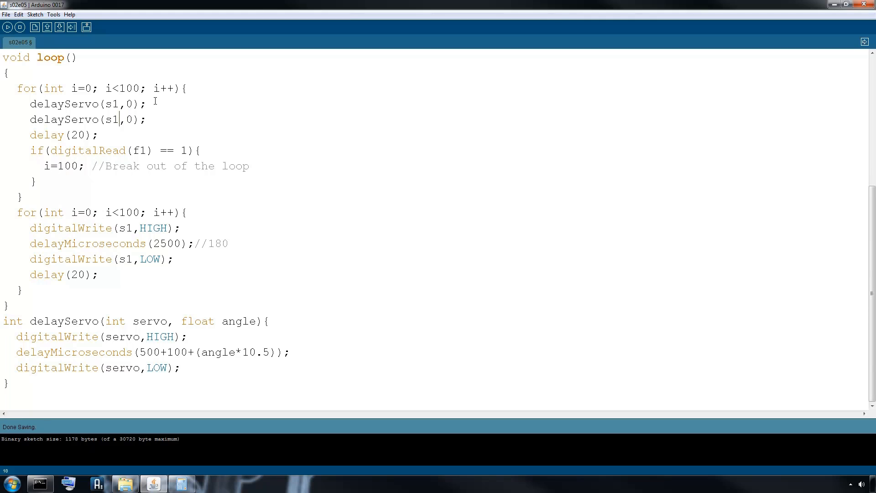
text(2)
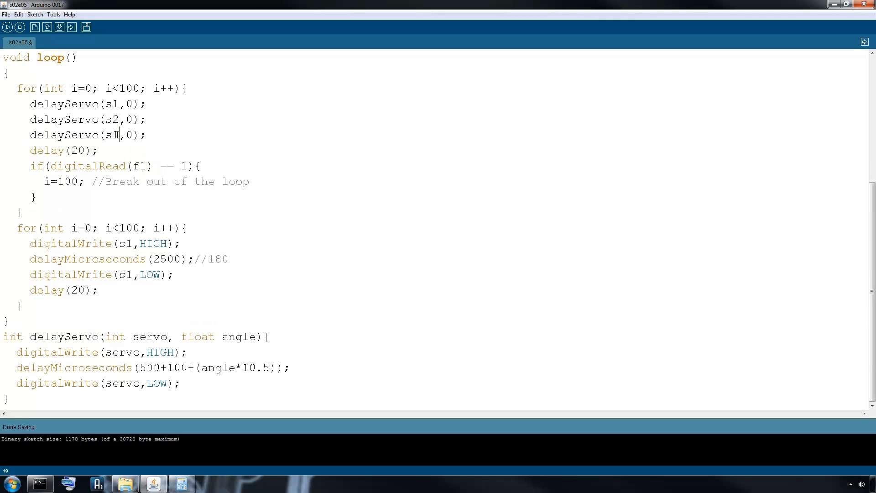
text(3)
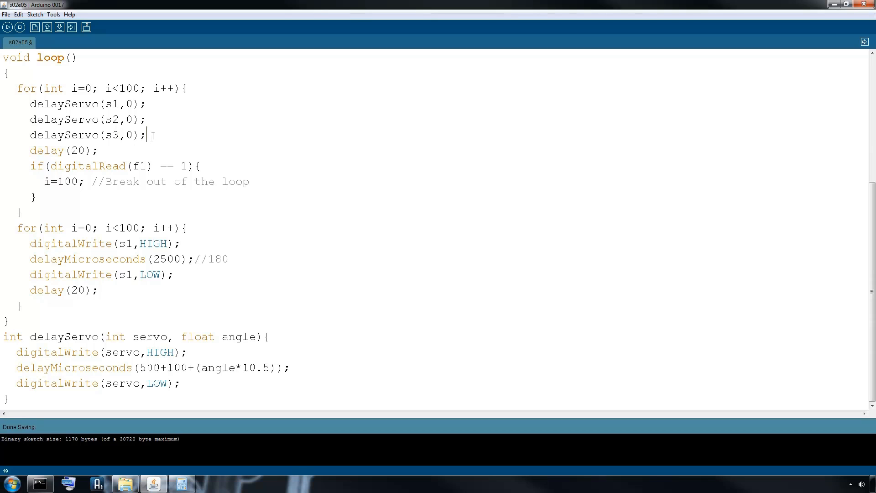
Reuse the three calls in the second loop with angle 180
drag(151, 135, 42, 103)
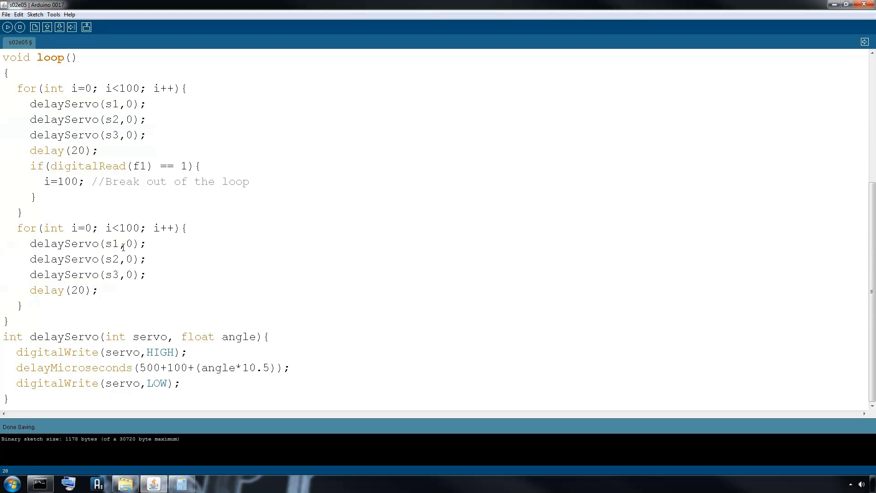
text(18)
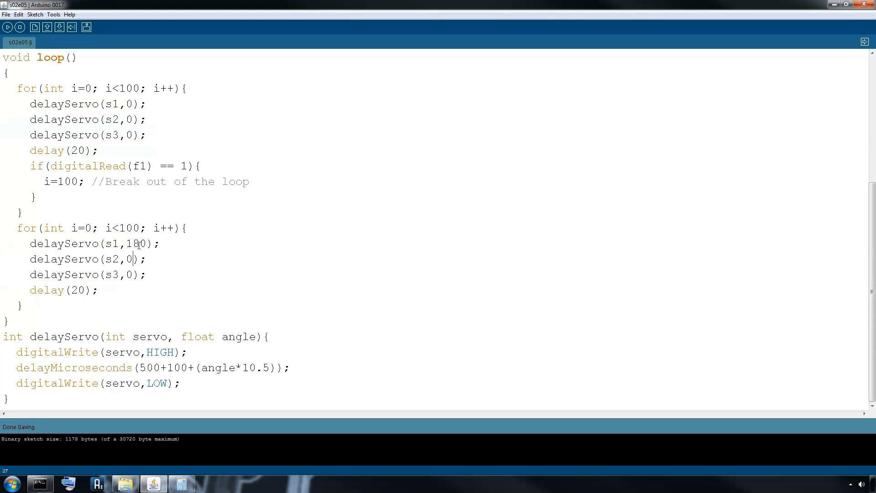
text(18)
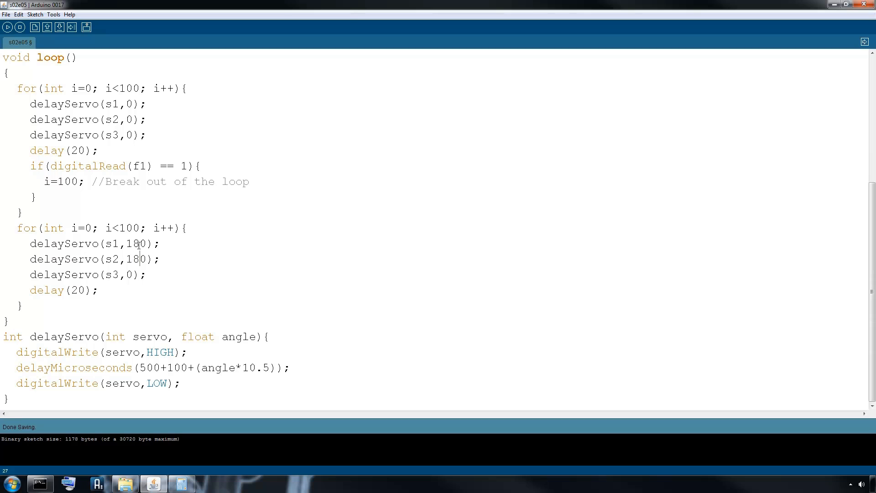
text(18)
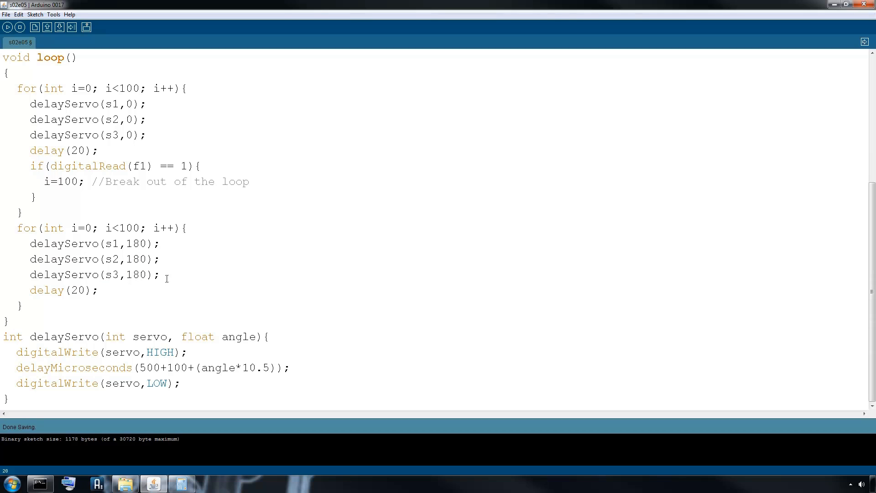
mouse_move(170, 275)
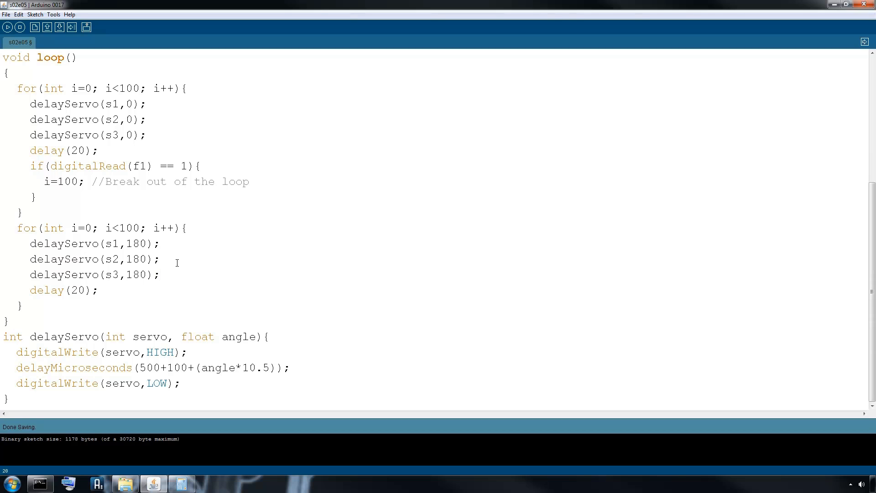
Compile the sketch with Verify (1998 bytes)
click(8, 26)
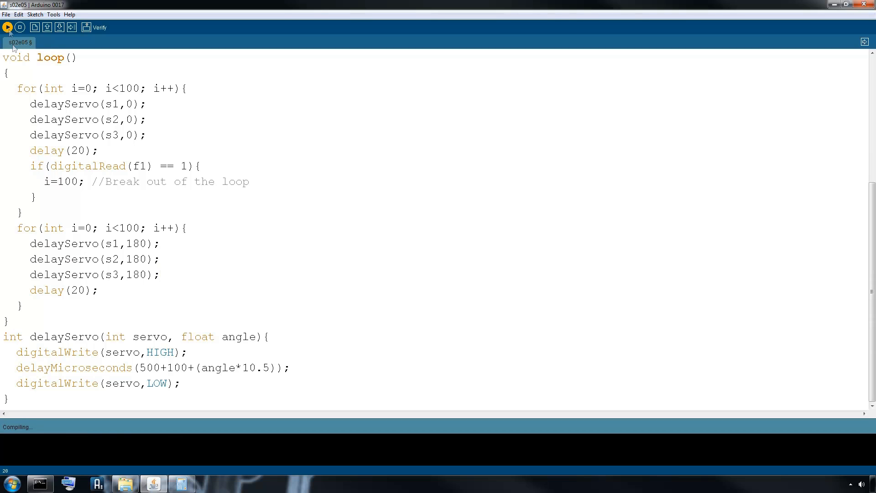
click(7, 26)
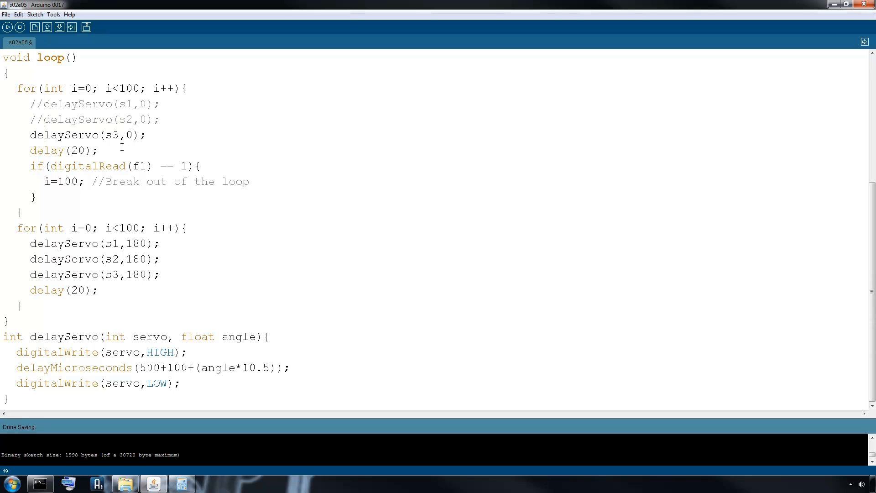
Comment out the s1 and s2 calls in both loops, recompile (1918 bytes) and upload
click(29, 243)
text(//)
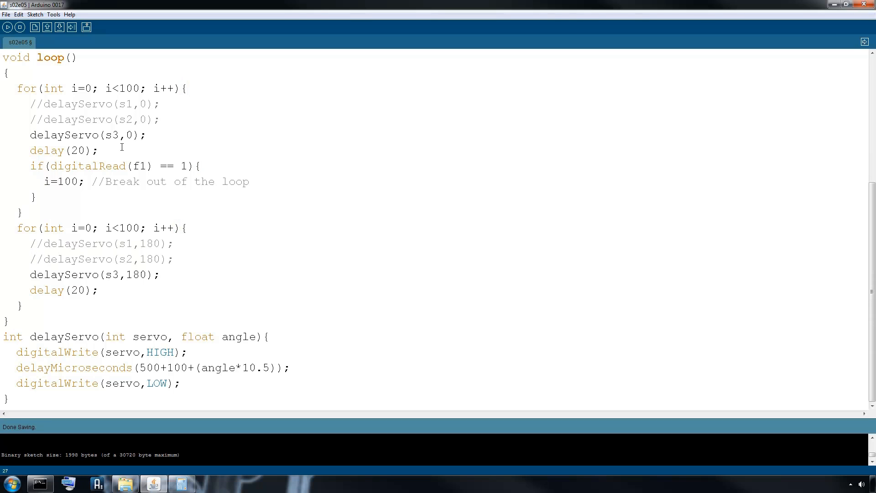
mouse_move(111, 165)
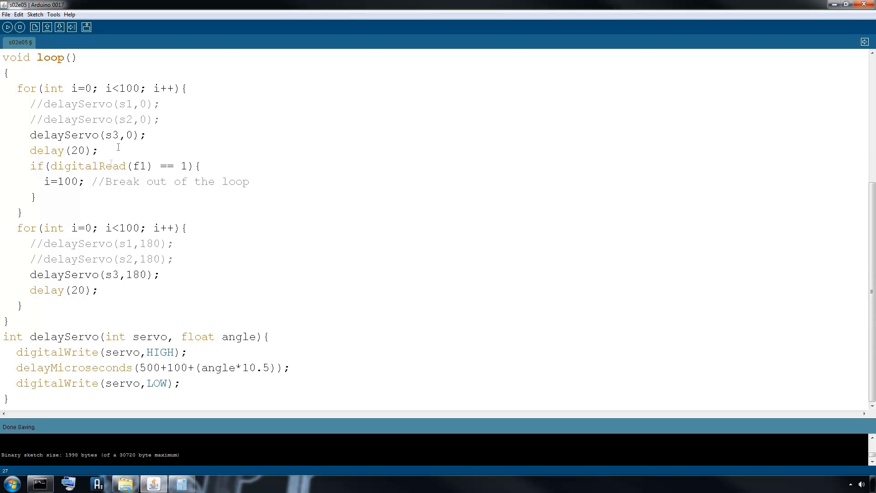
click(160, 275)
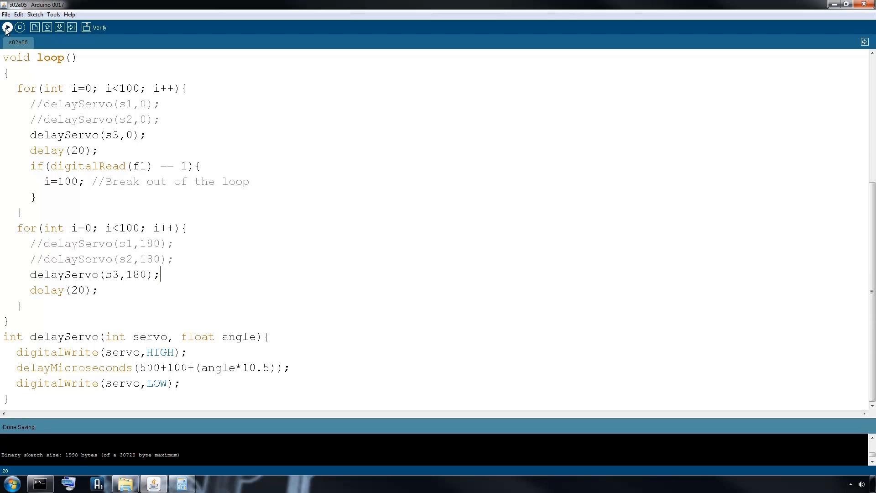
click(7, 26)
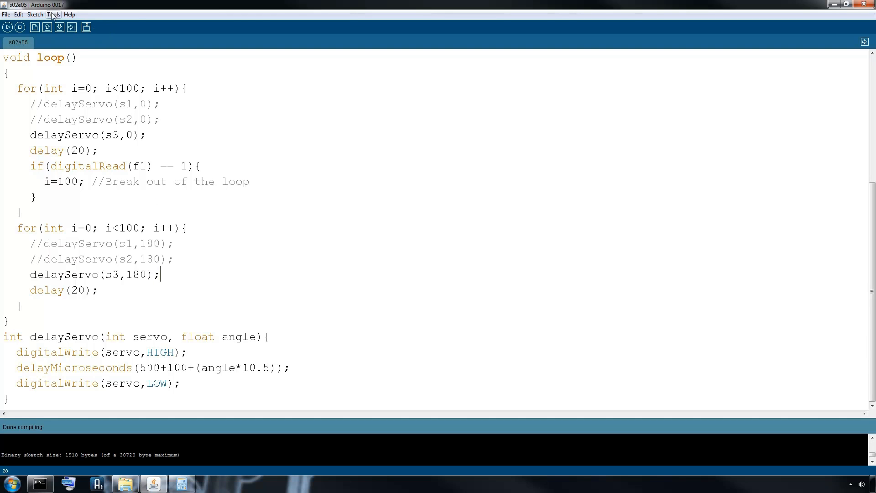
click(54, 14)
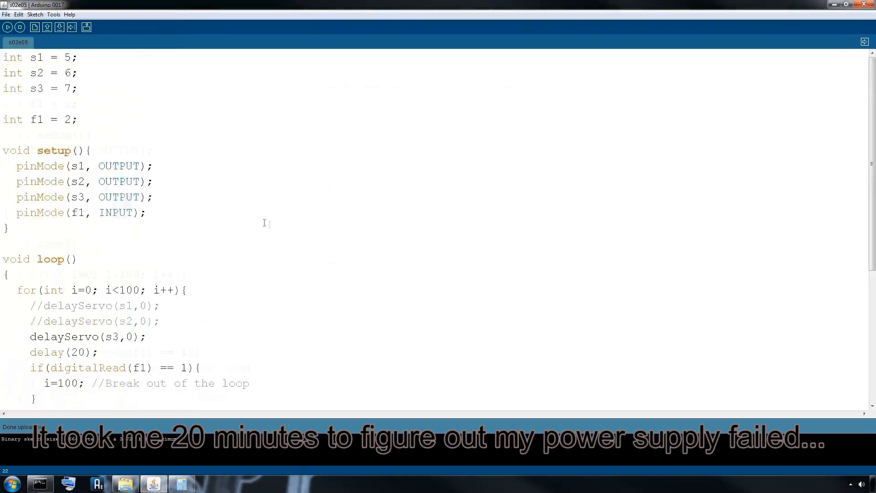
Upload the sketch with Serial.begin(9600) in setup to the board
click(86, 27)
text(Serial.begin(9600);)
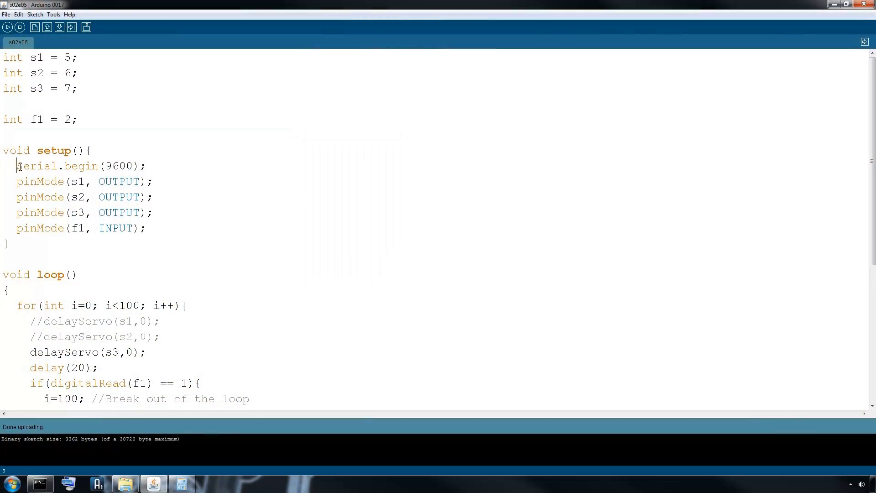
Comment out the Serial.println("loop finished."); line with //
scroll(down, 3)
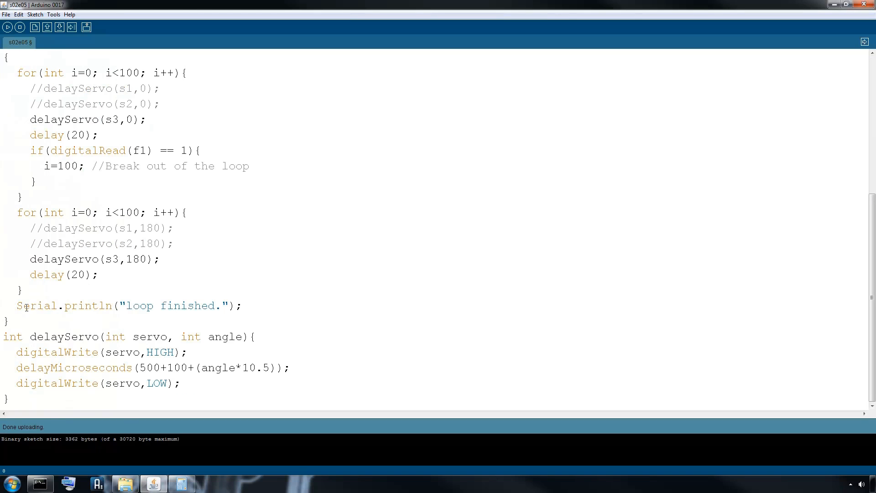
text(//)
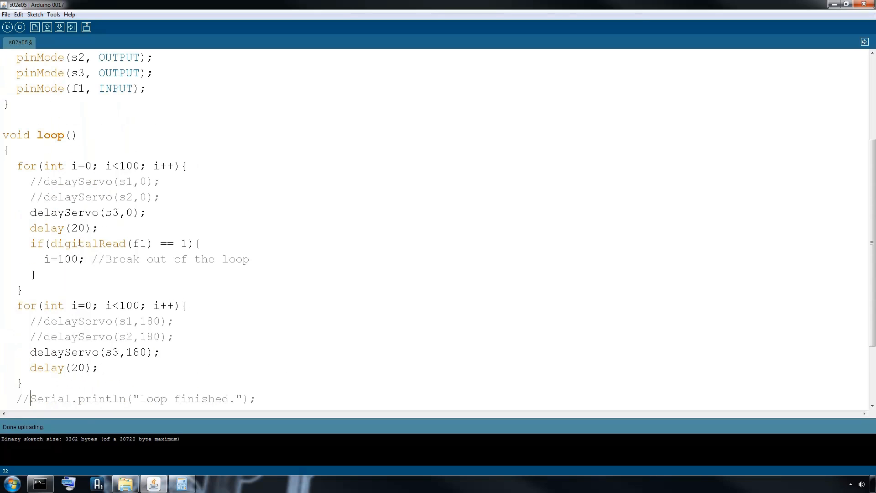
scroll(down, 3)
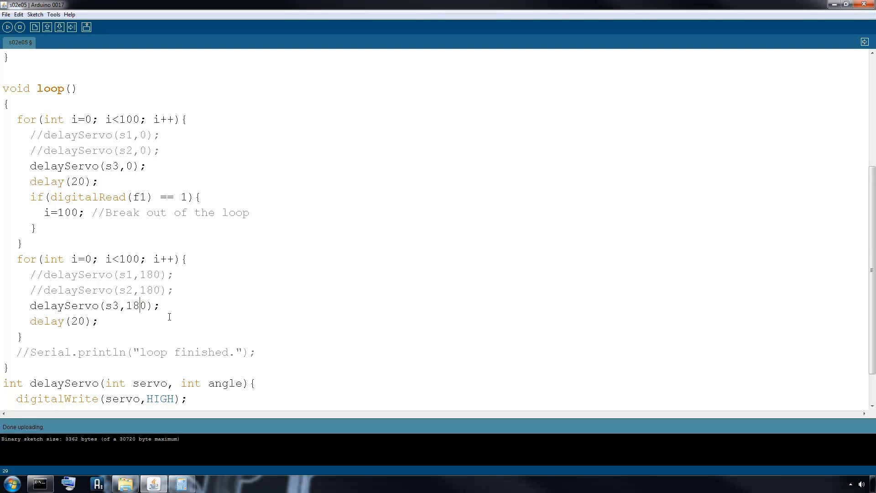
Change servo 3's second angle to 90 then 150, uploading the sketch after each change
text(9)
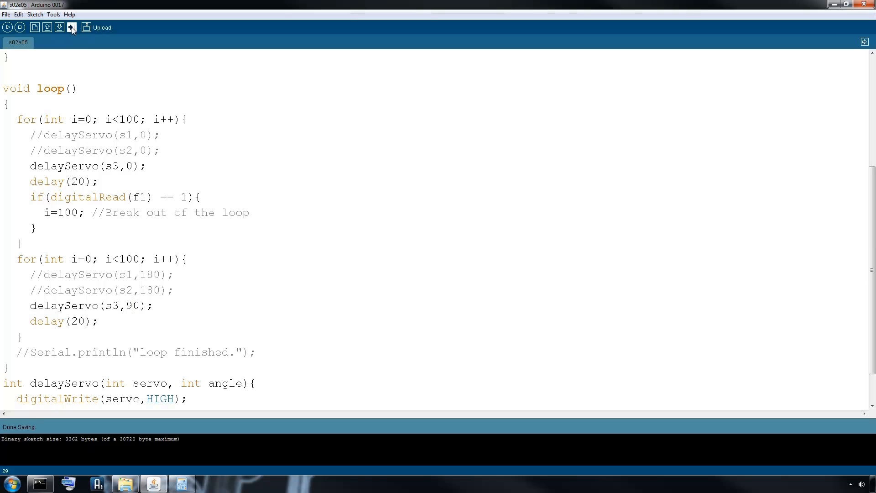
click(71, 27)
text(15)
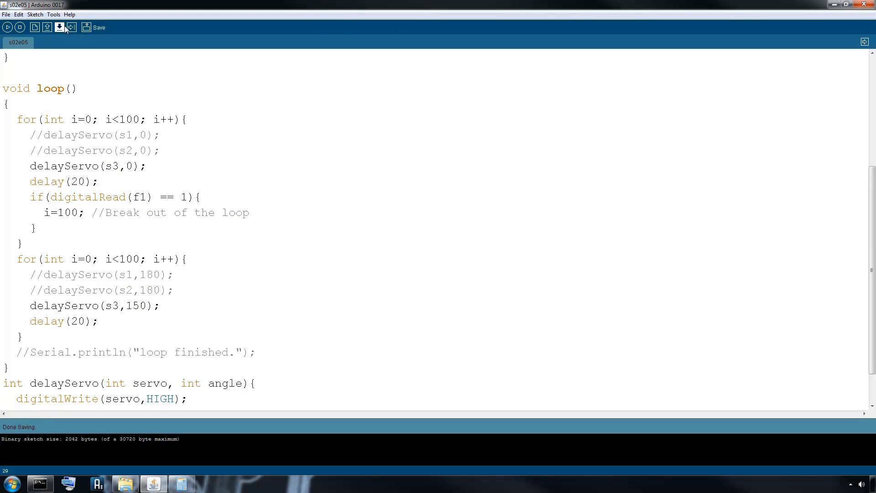
click(71, 26)
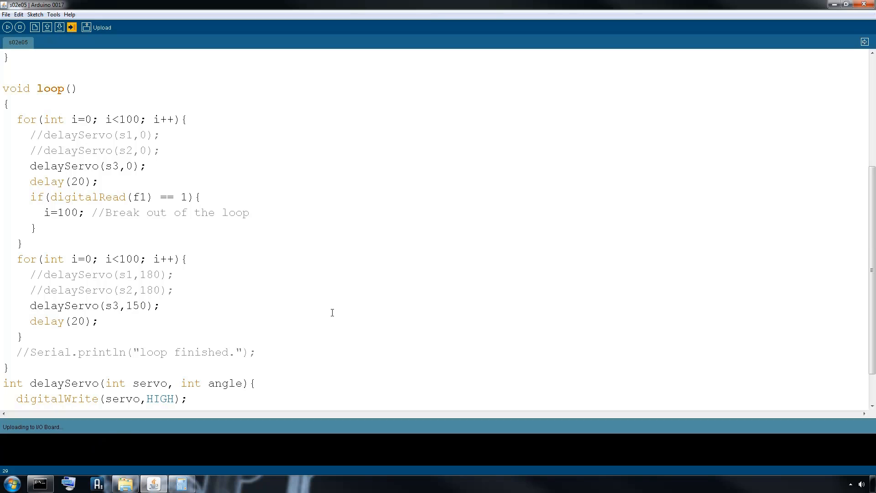